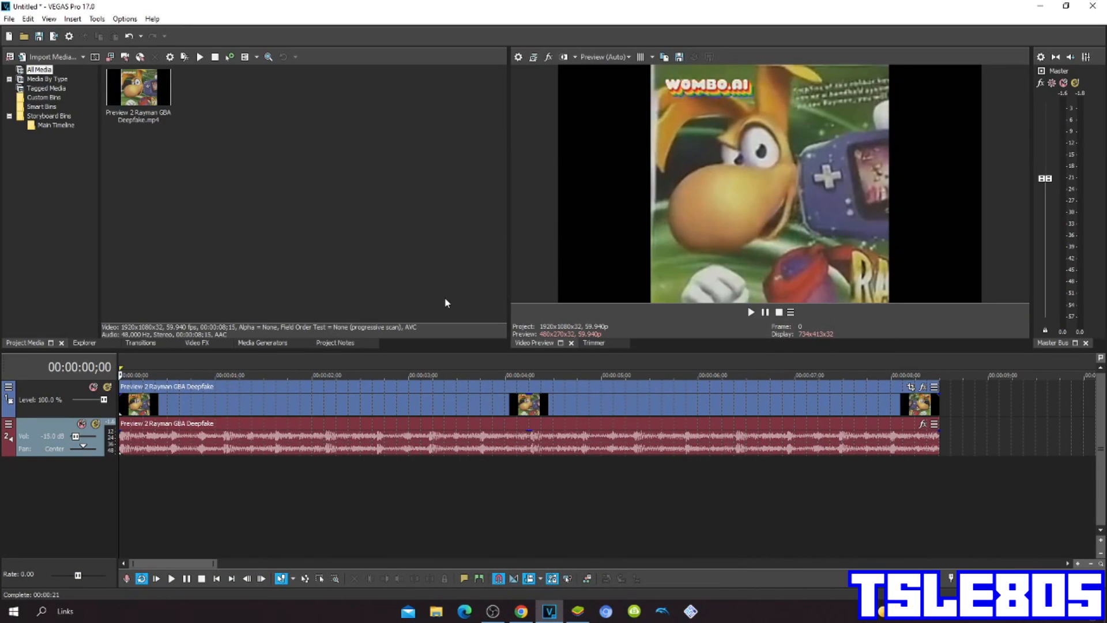
{"action": "mouse_move", "coordinate": [620, 578]}
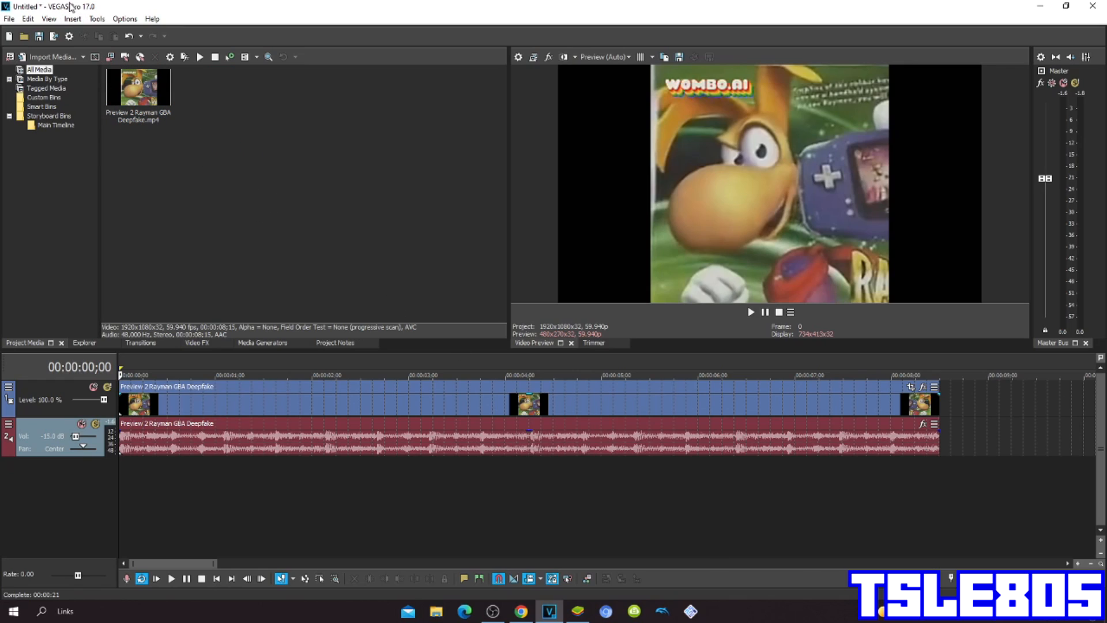
{"action": "mouse_move", "coordinate": [87, 12]}
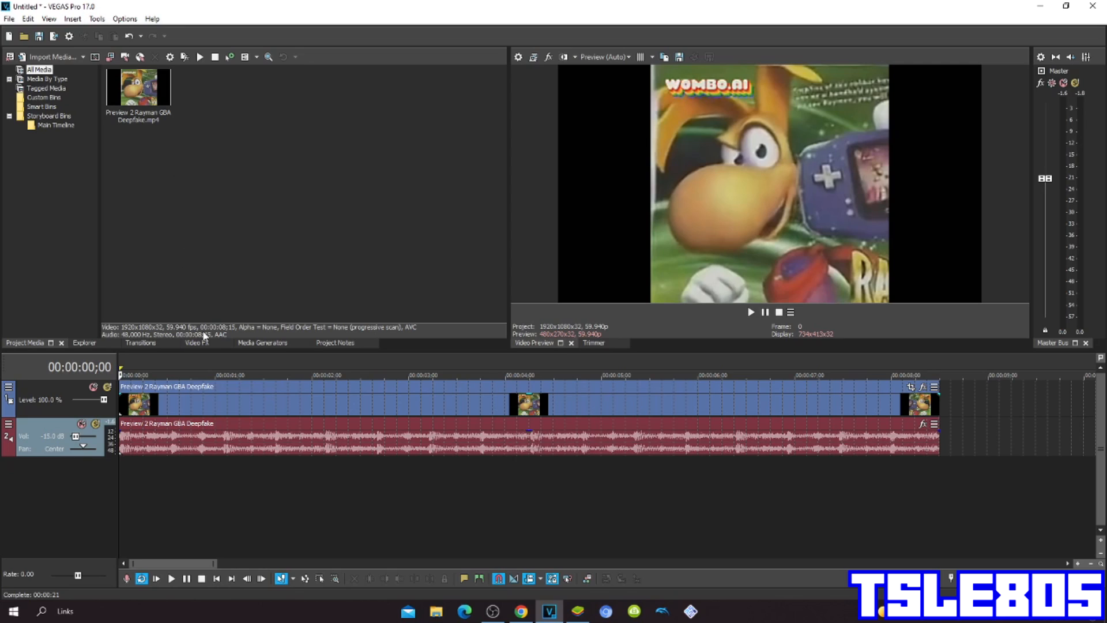
- Apply the default Invert video effect to the Rayman clip
{"action": "left_click", "coordinate": [196, 343]}
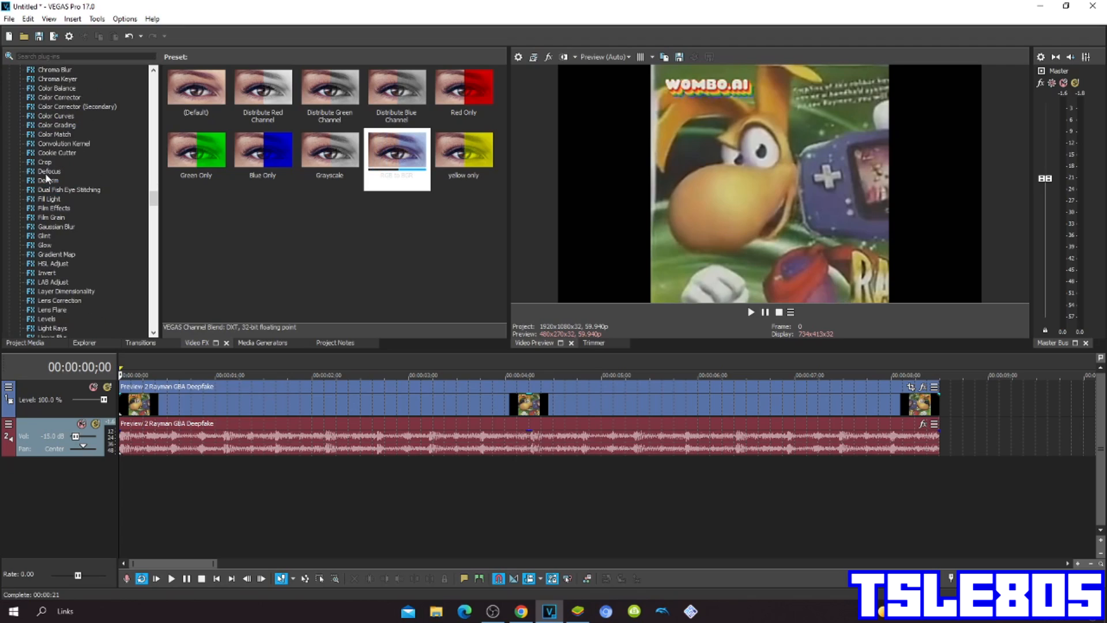
{"action": "left_click", "coordinate": [46, 272]}
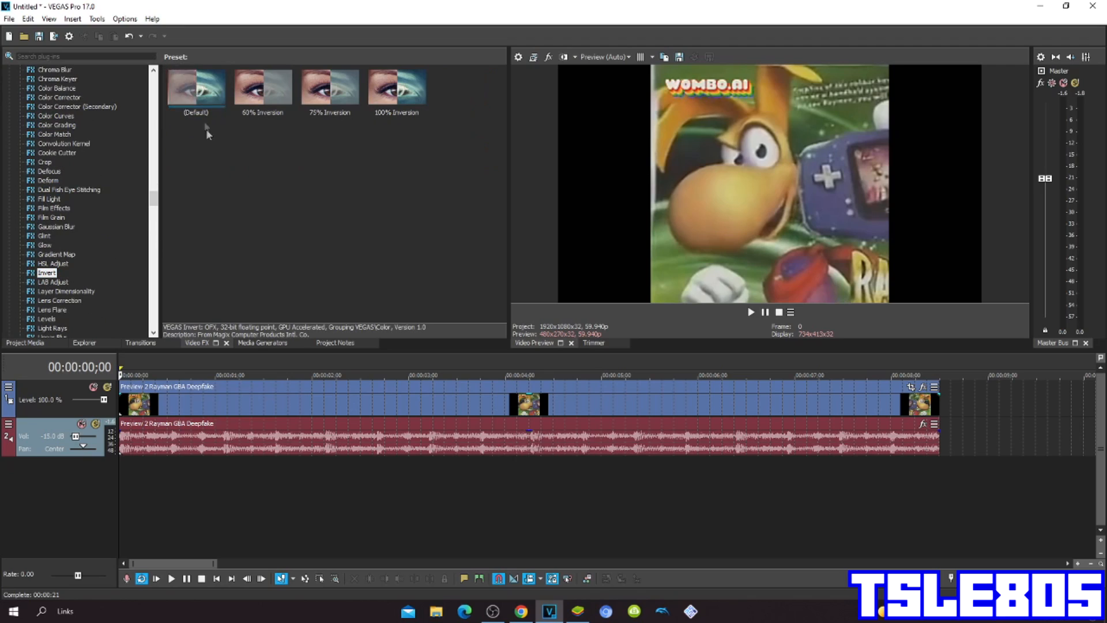
{"action": "left_click", "coordinate": [396, 87]}
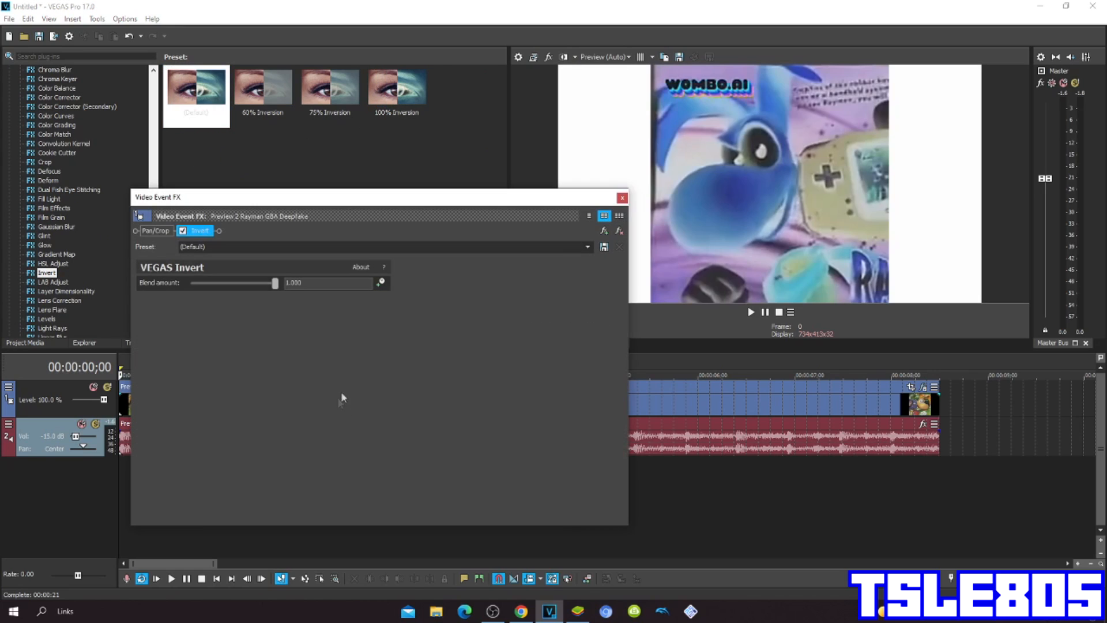
{"action": "left_click", "coordinate": [621, 197]}
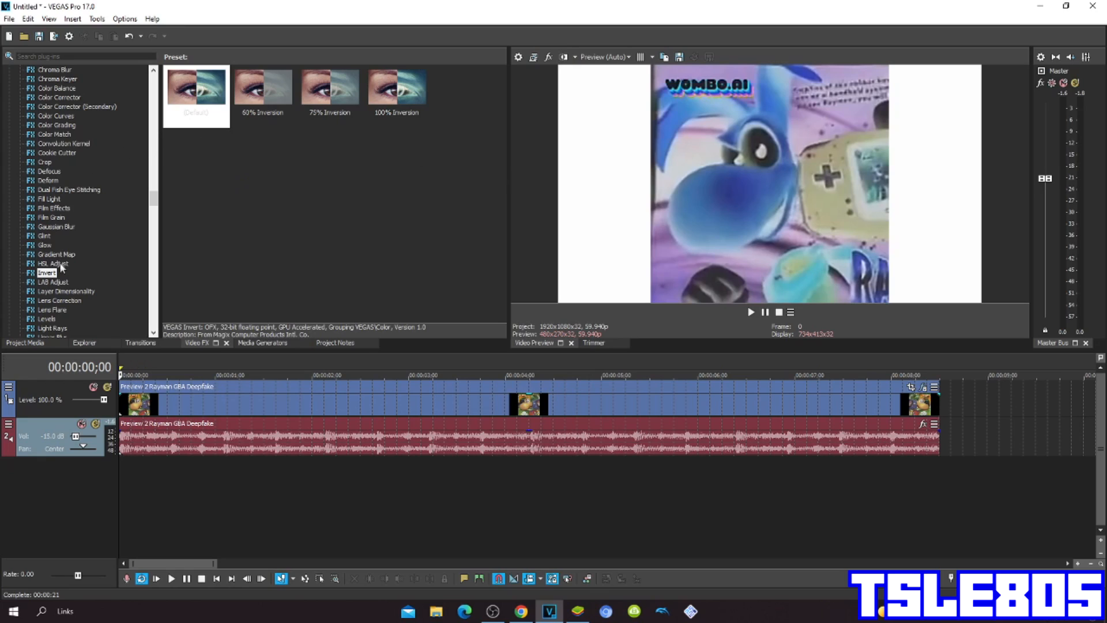
- Apply the Channel Blend 'RGB to BGR' preset to swap the clip's red and blue channels
{"action": "left_click", "coordinate": [58, 124]}
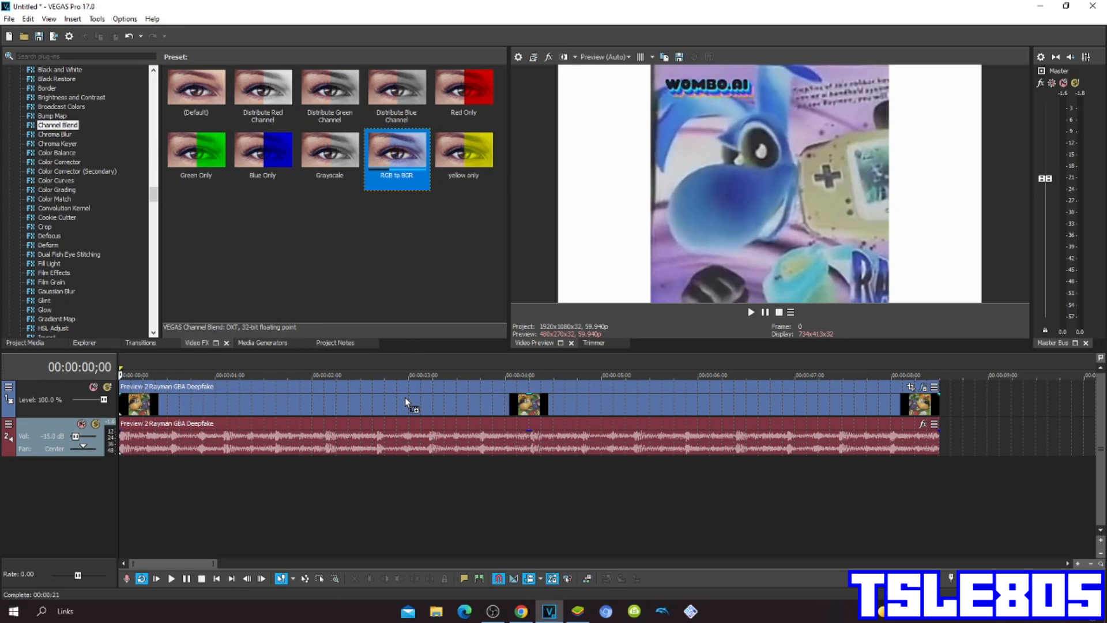
{"action": "double_click", "coordinate": [397, 149]}
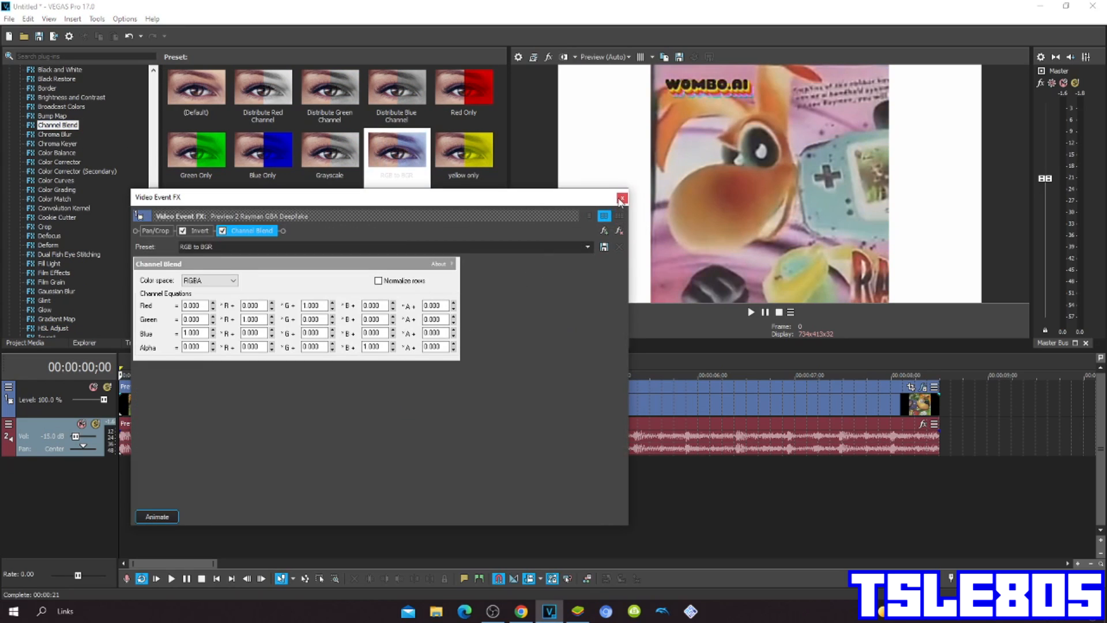
{"action": "left_click", "coordinate": [620, 198]}
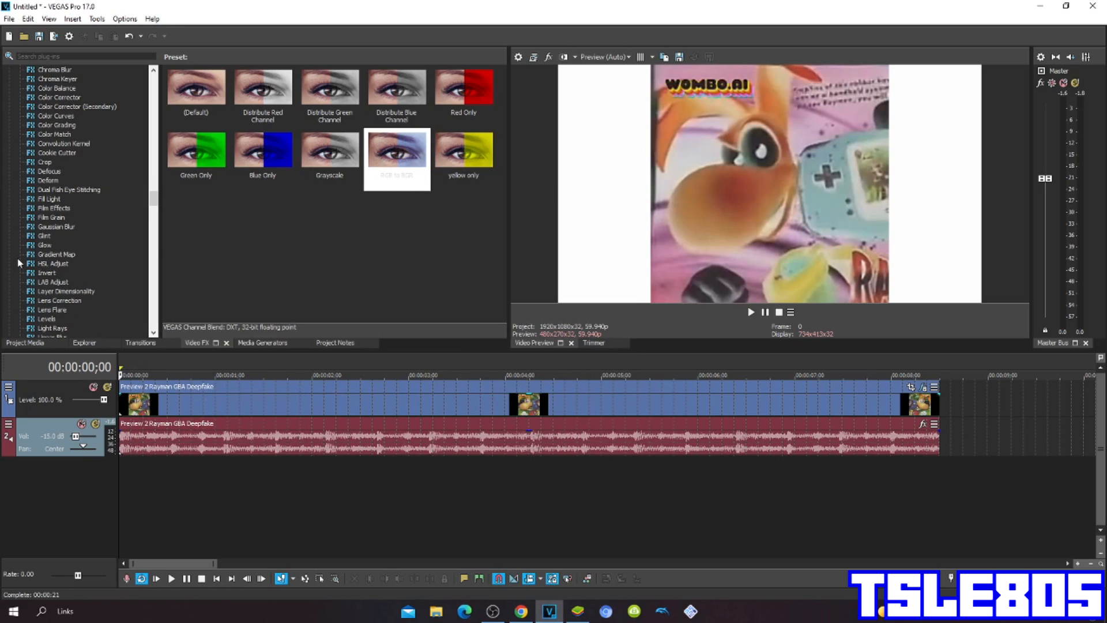
- Apply the HSL Adjust 'angry' preset so the clip's colours turn greenish
{"action": "left_click", "coordinate": [52, 263]}
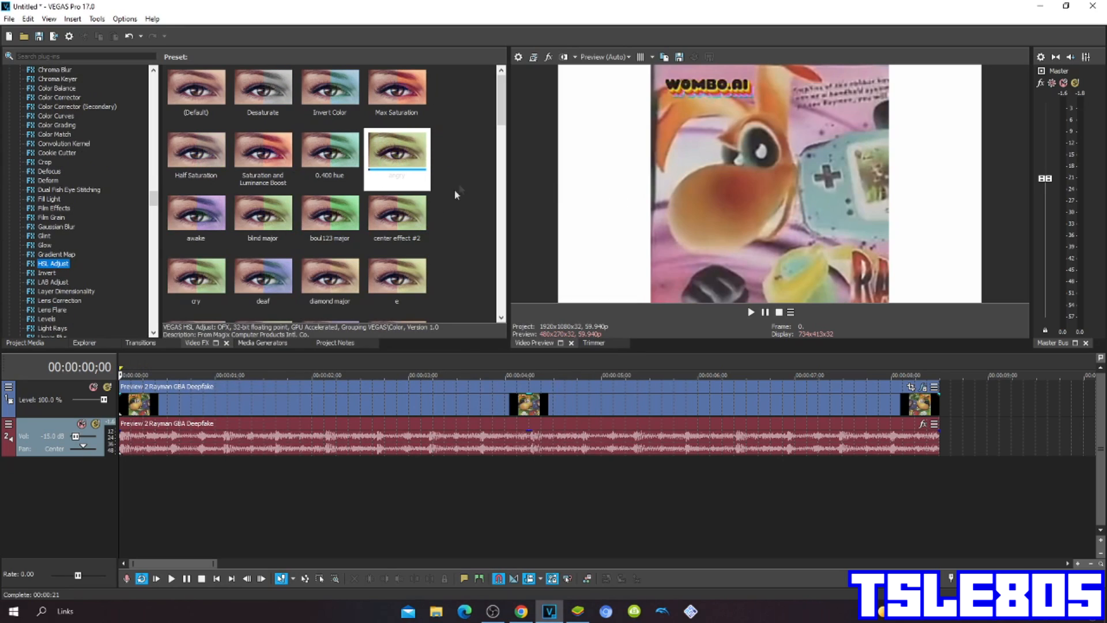
{"action": "left_click", "coordinate": [396, 153]}
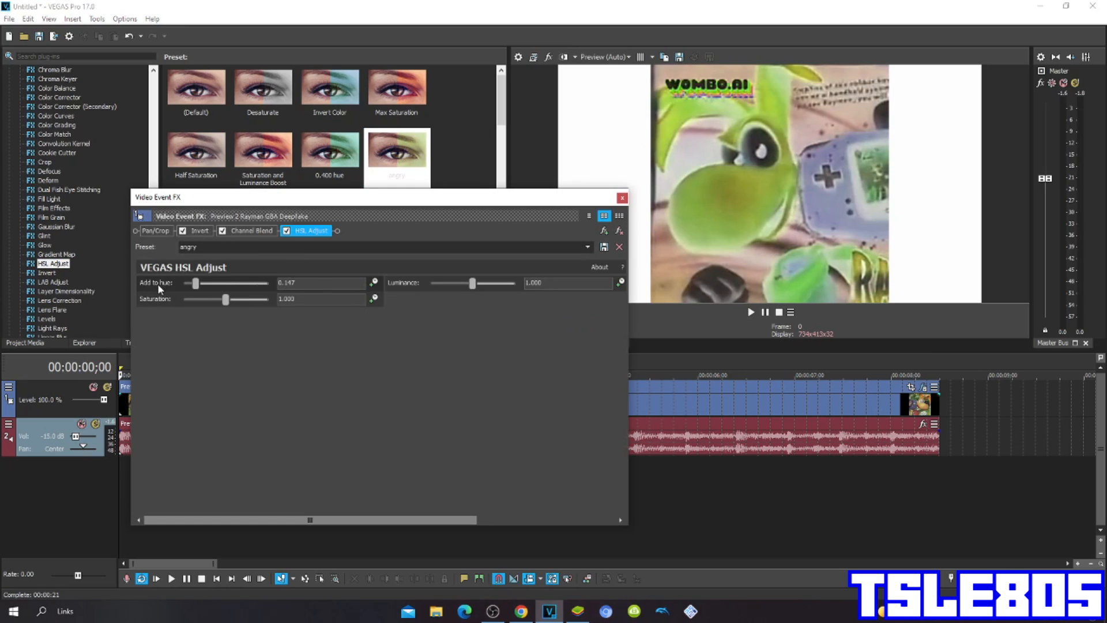
{"action": "mouse_move", "coordinate": [267, 296]}
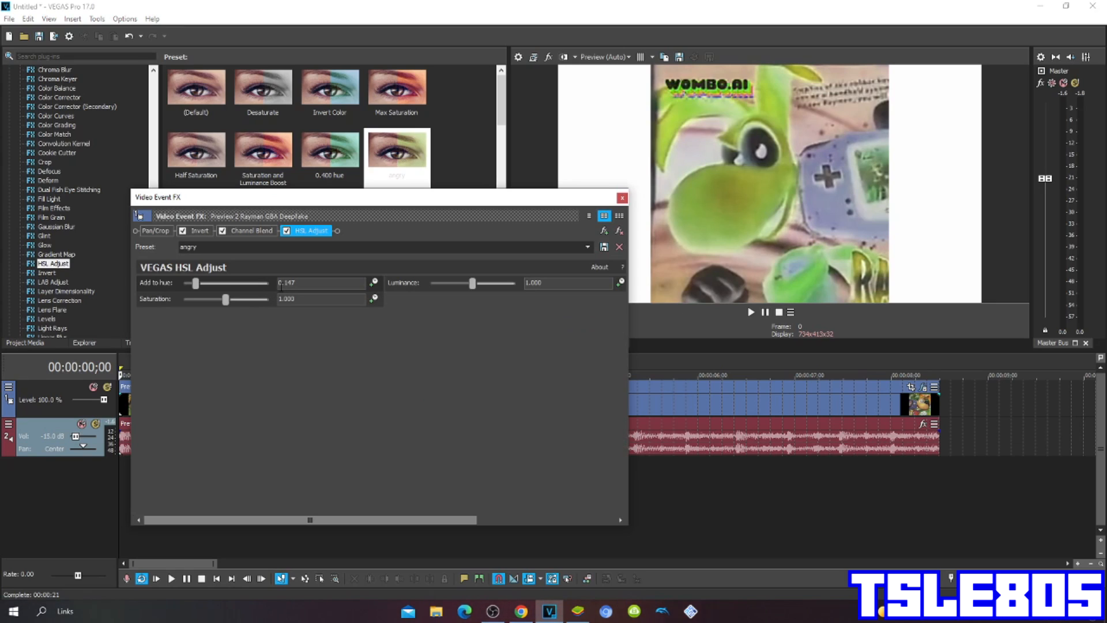
{"action": "left_click", "coordinate": [622, 198]}
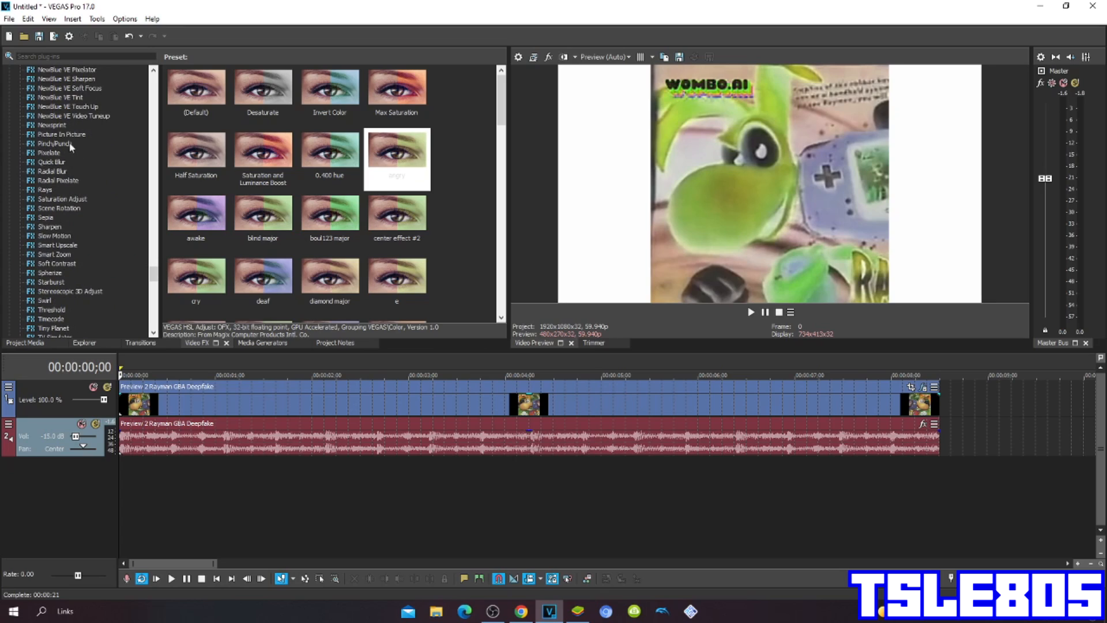
- Apply the Pinch/Punch 'Maximum Pinch' preset to warp the clip into an hourglass shape
{"action": "left_click", "coordinate": [54, 143]}
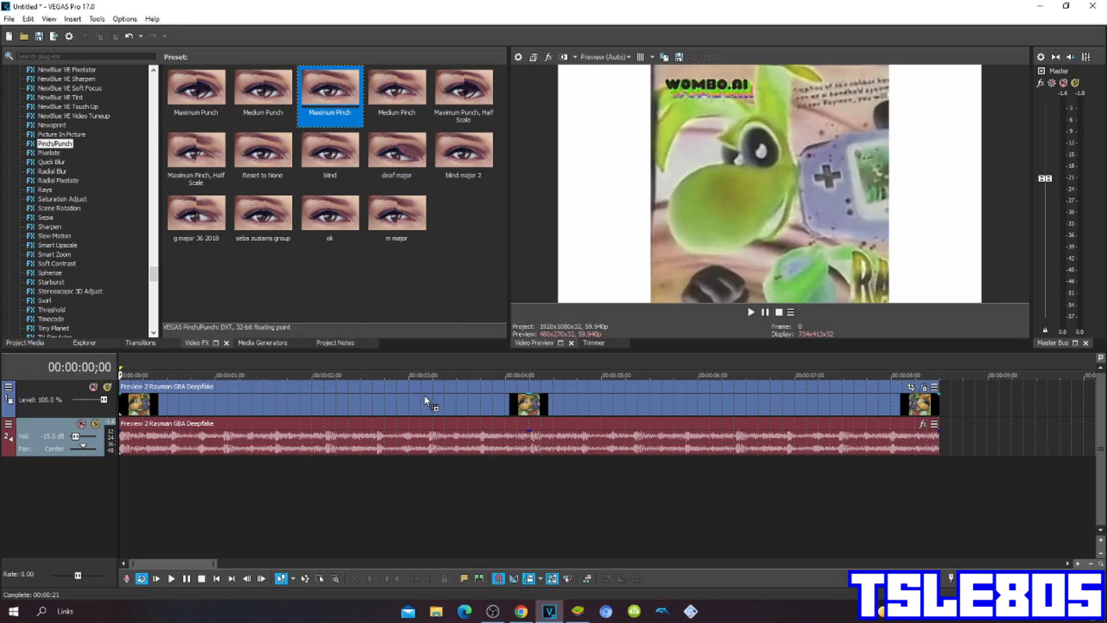
{"action": "double_click", "coordinate": [328, 84]}
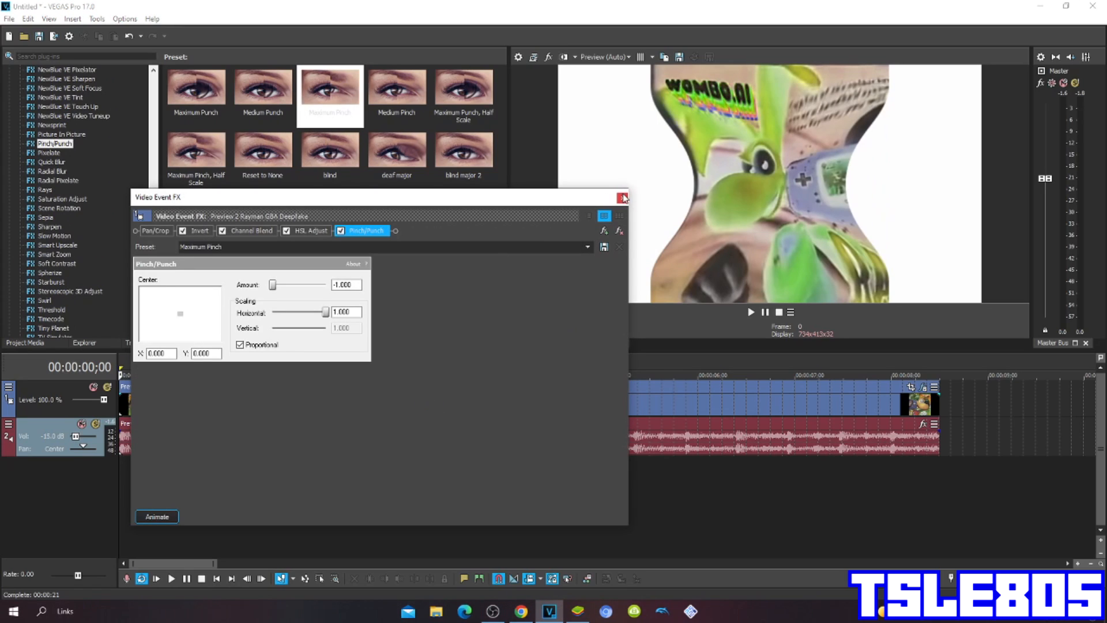
{"action": "left_click", "coordinate": [623, 197]}
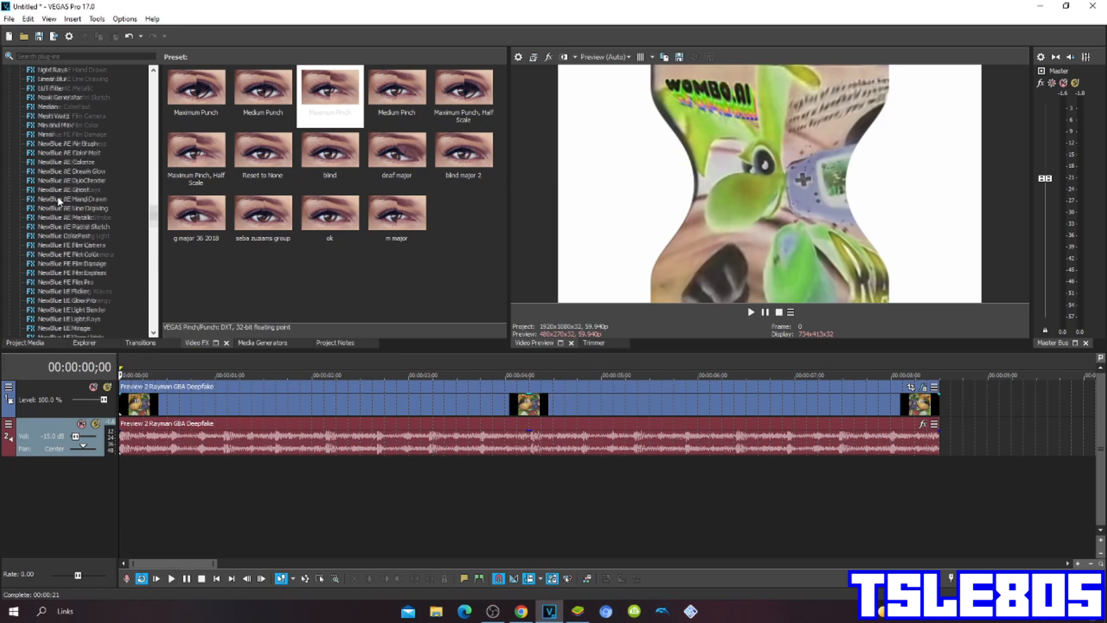
- Apply the Mirror 'Reflect Left' preset so the pinched clip is mirrored symmetrically
{"action": "left_click", "coordinate": [45, 198]}
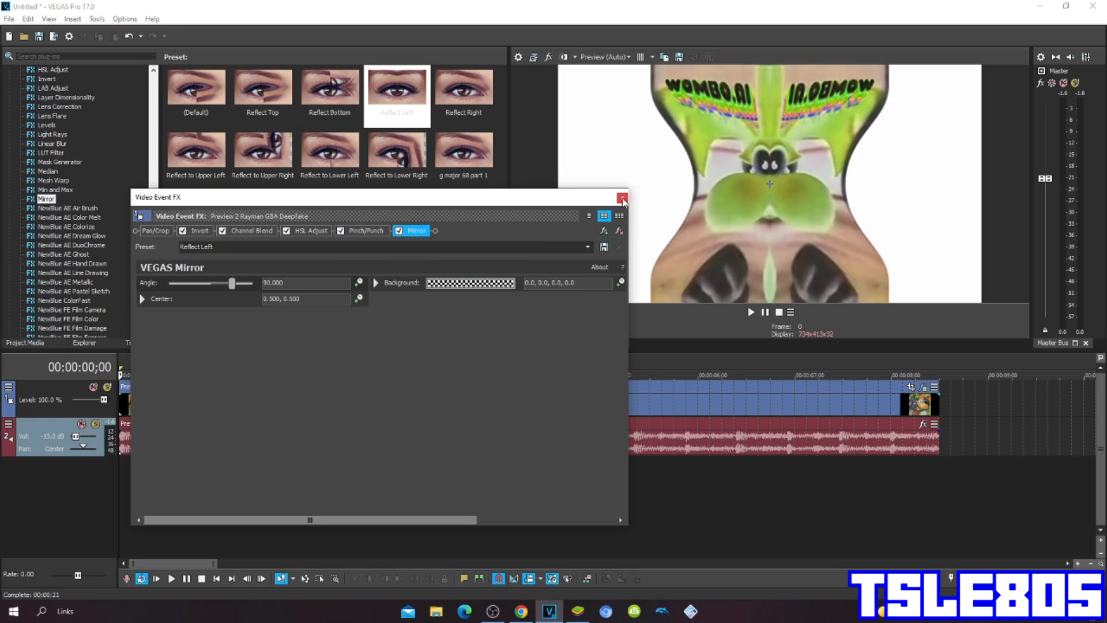
{"action": "left_click", "coordinate": [622, 198]}
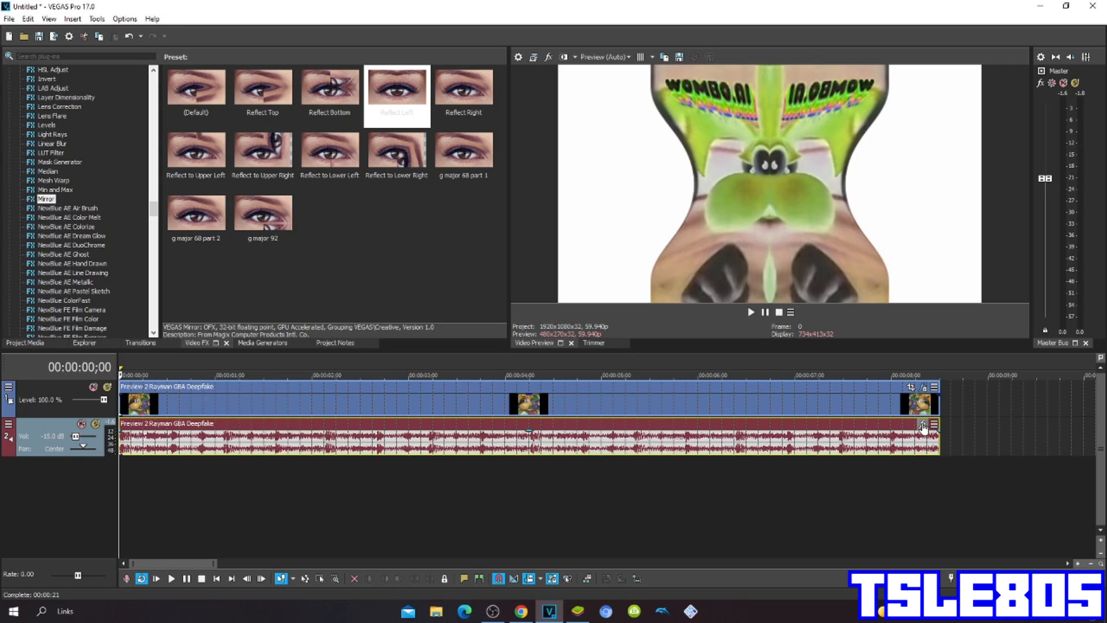
- Add ExpressFX Distortion at its default 50% setting to the clip's audio event
{"action": "left_click", "coordinate": [924, 425]}
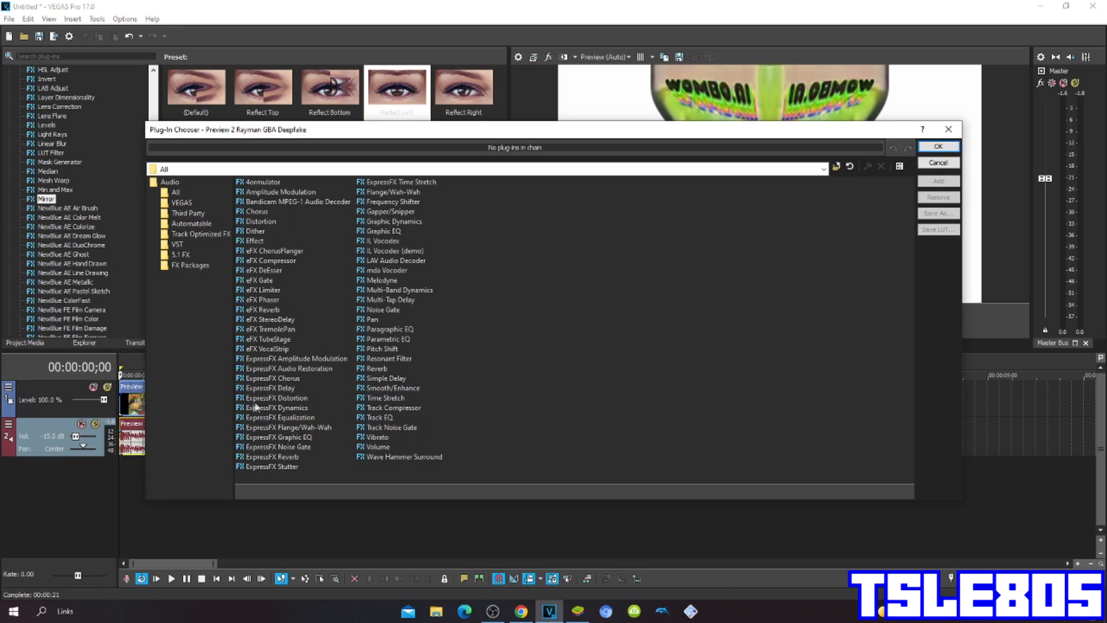
{"action": "left_click", "coordinate": [275, 398]}
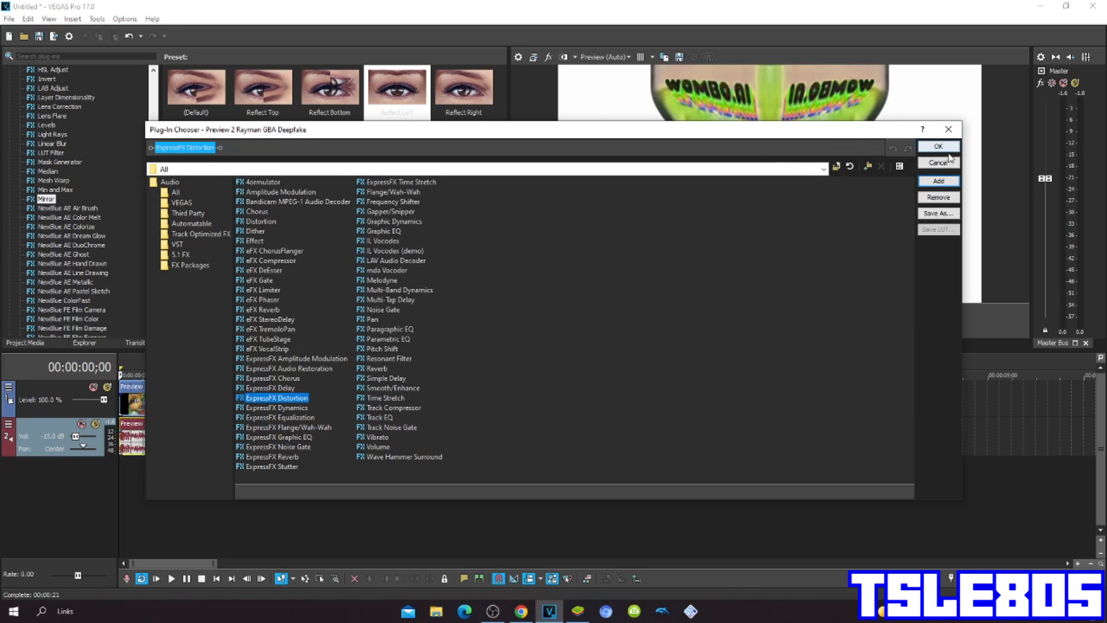
{"action": "left_click", "coordinate": [938, 147]}
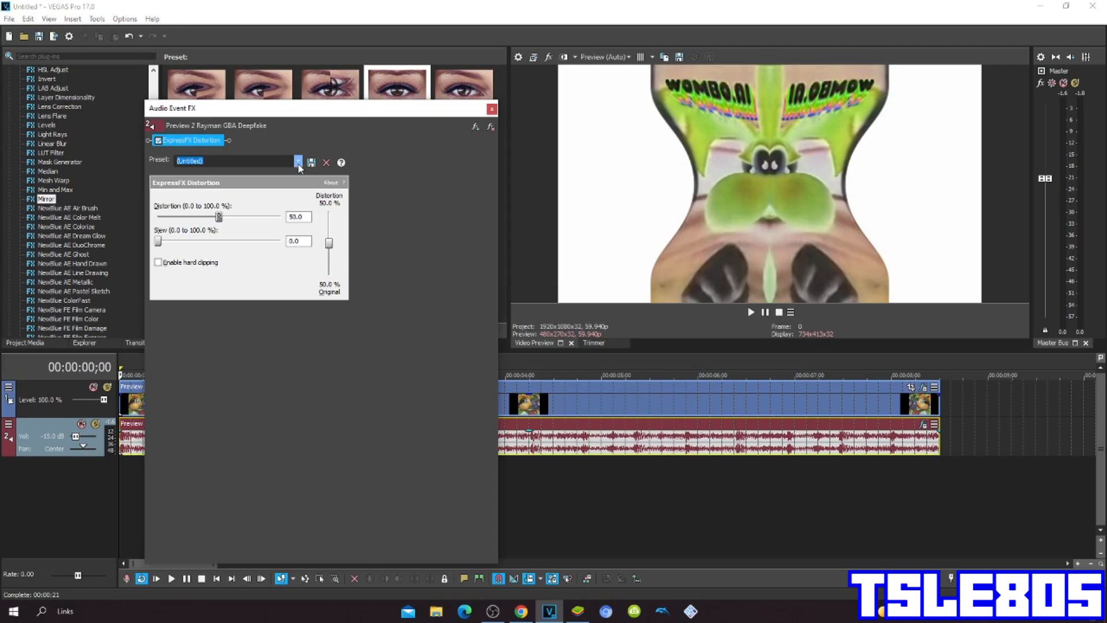
{"action": "left_click", "coordinate": [298, 161]}
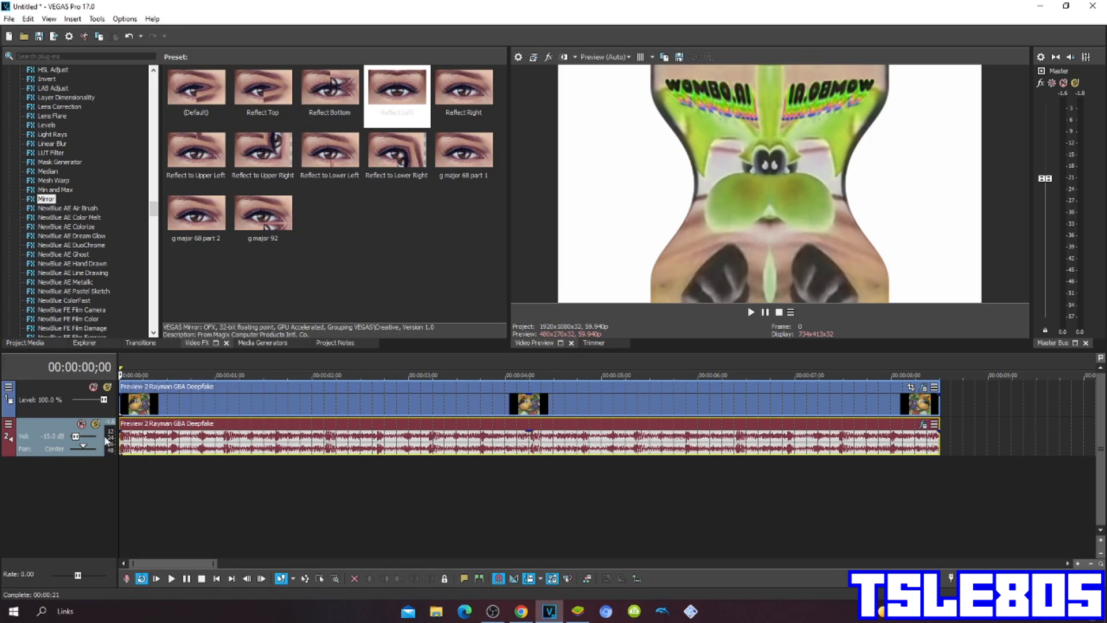
{"action": "mouse_move", "coordinate": [656, 597]}
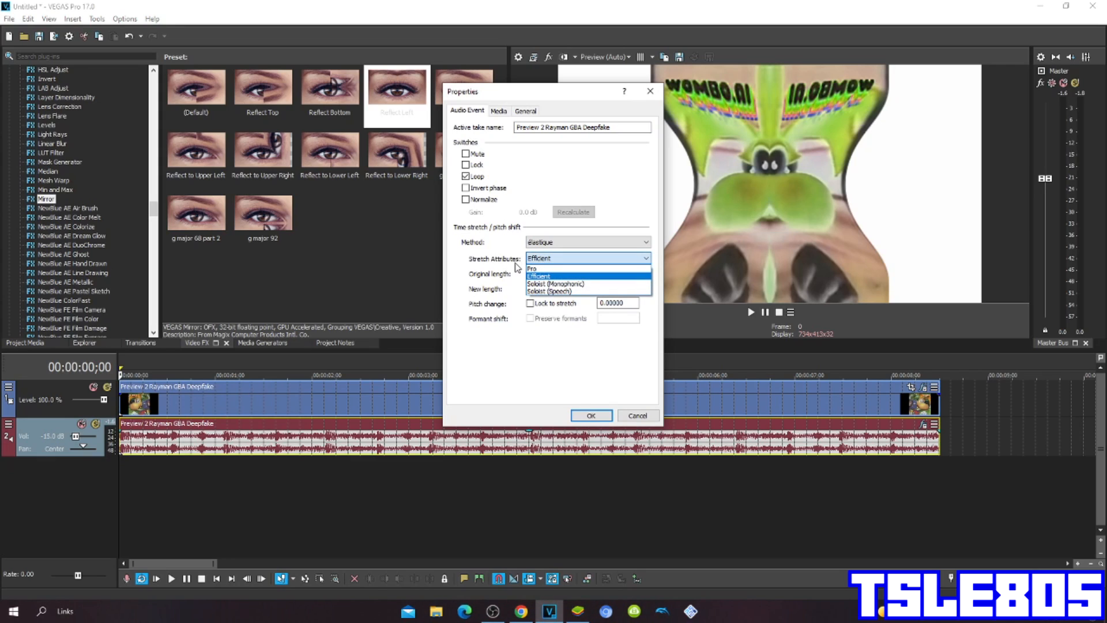
- Set the audio event's time-stretch method to élastique with Pro stretch attributes
{"action": "left_click", "coordinate": [538, 276]}
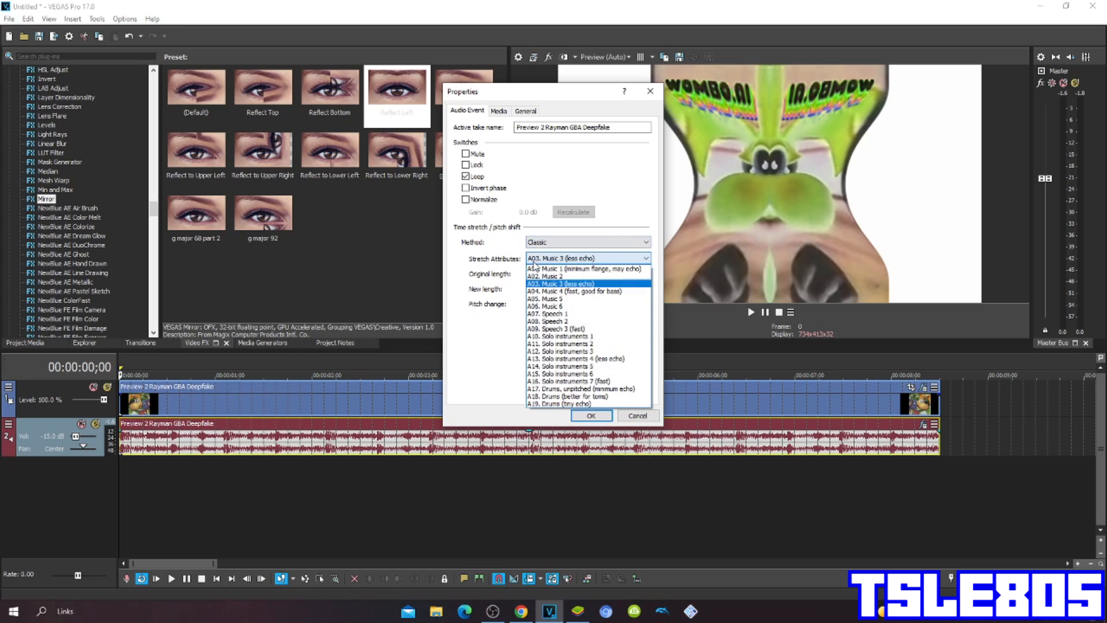
{"action": "left_click", "coordinate": [573, 388]}
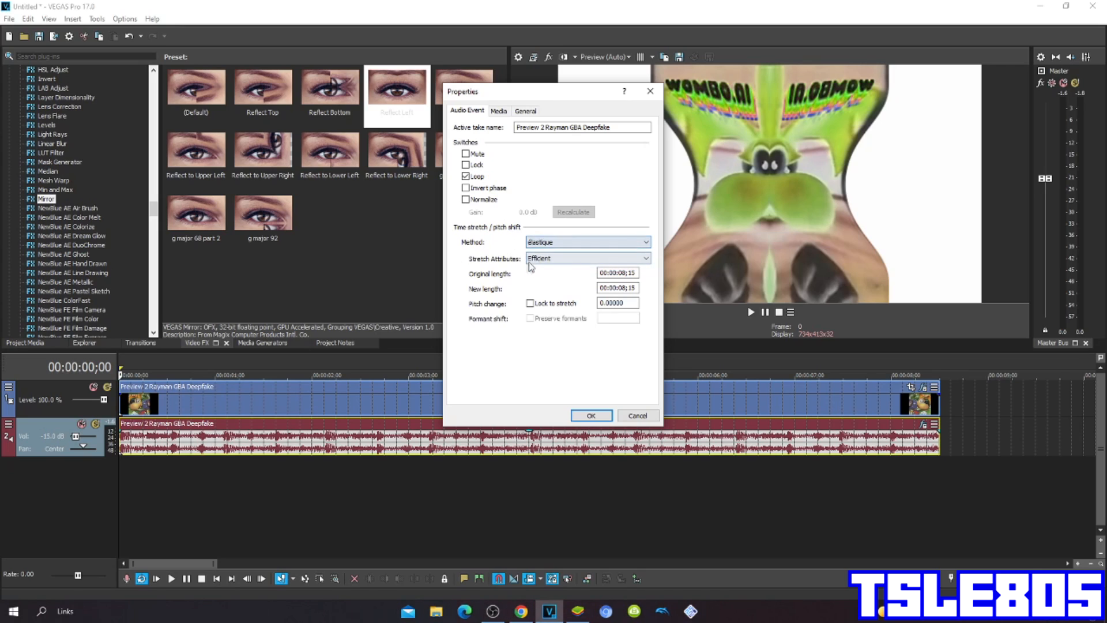
{"action": "left_click", "coordinate": [587, 257]}
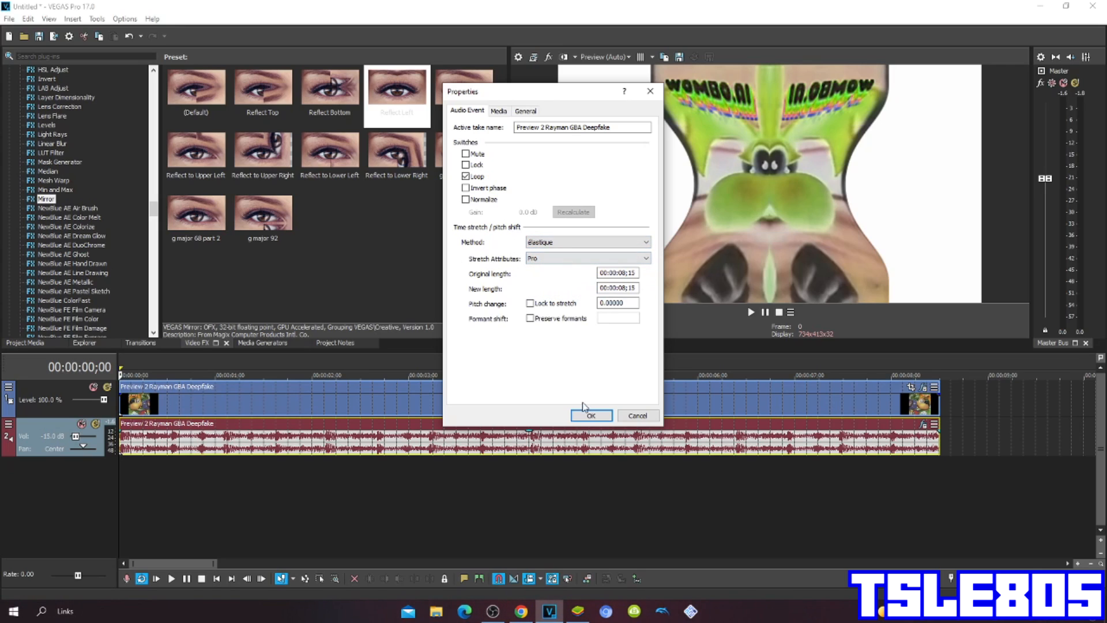
{"action": "left_click", "coordinate": [590, 415]}
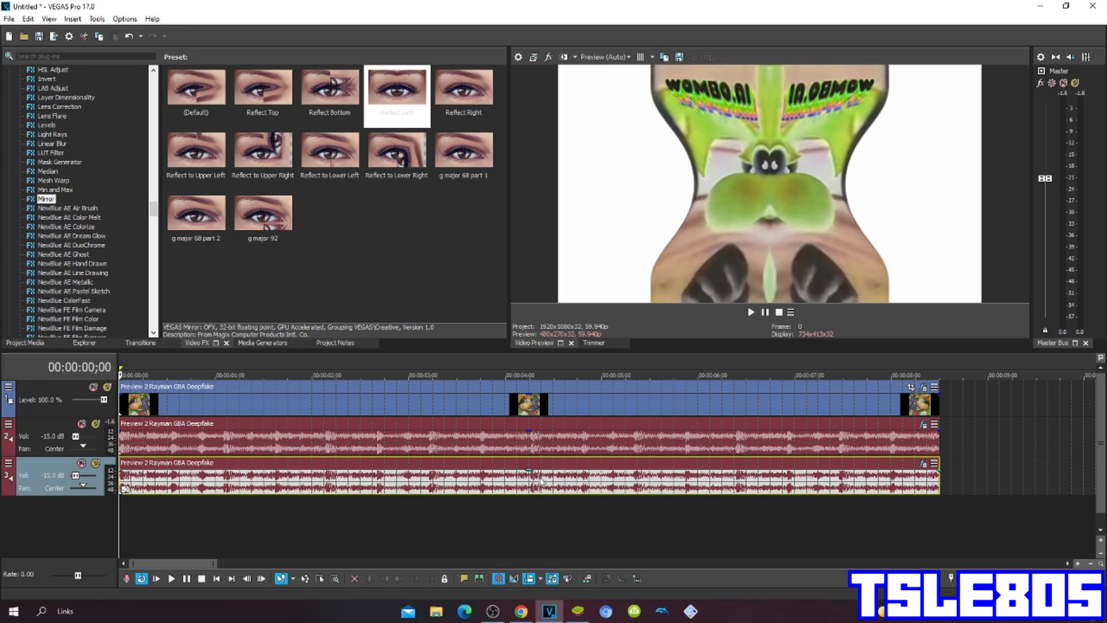
{"action": "mouse_move", "coordinate": [728, 379]}
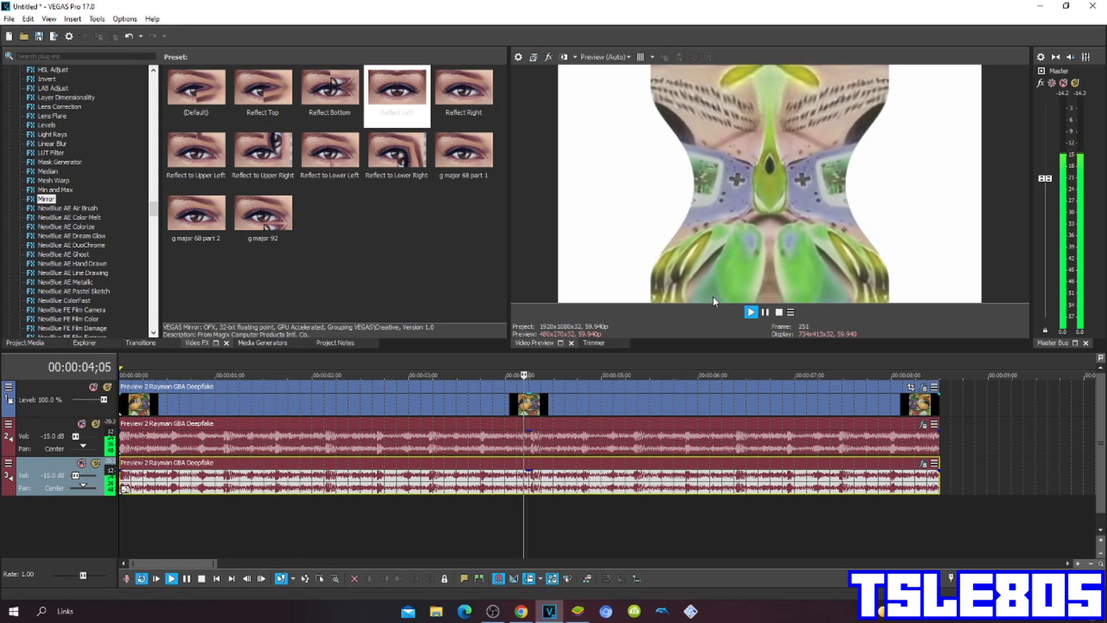
- Play the edited Rayman clip in the Video Preview through to its end
{"action": "left_click", "coordinate": [750, 312]}
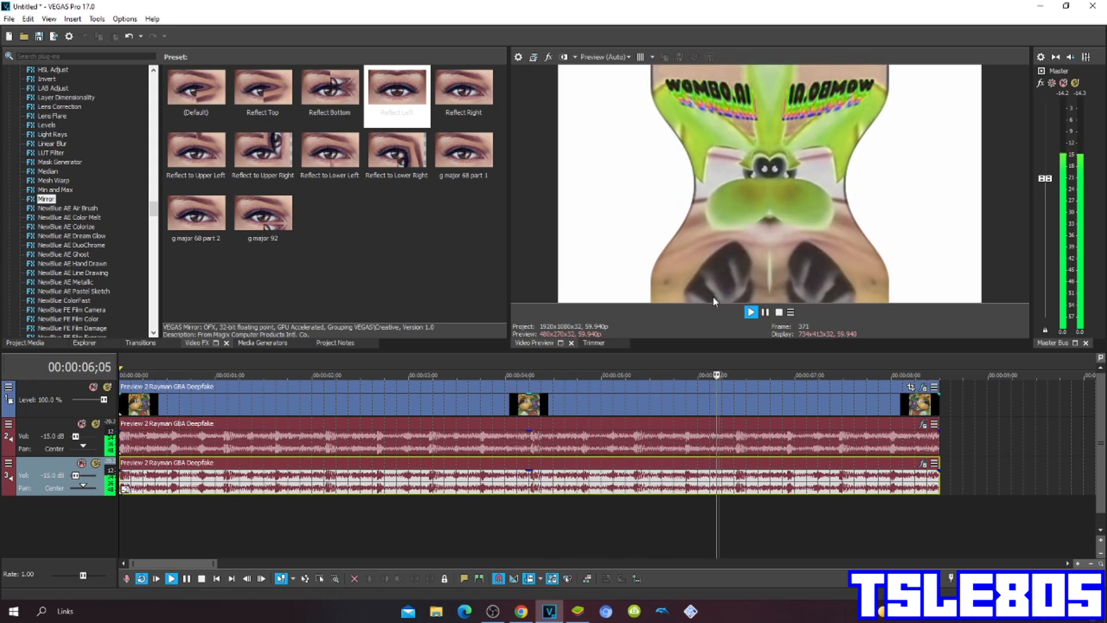
{"action": "left_click", "coordinate": [751, 311]}
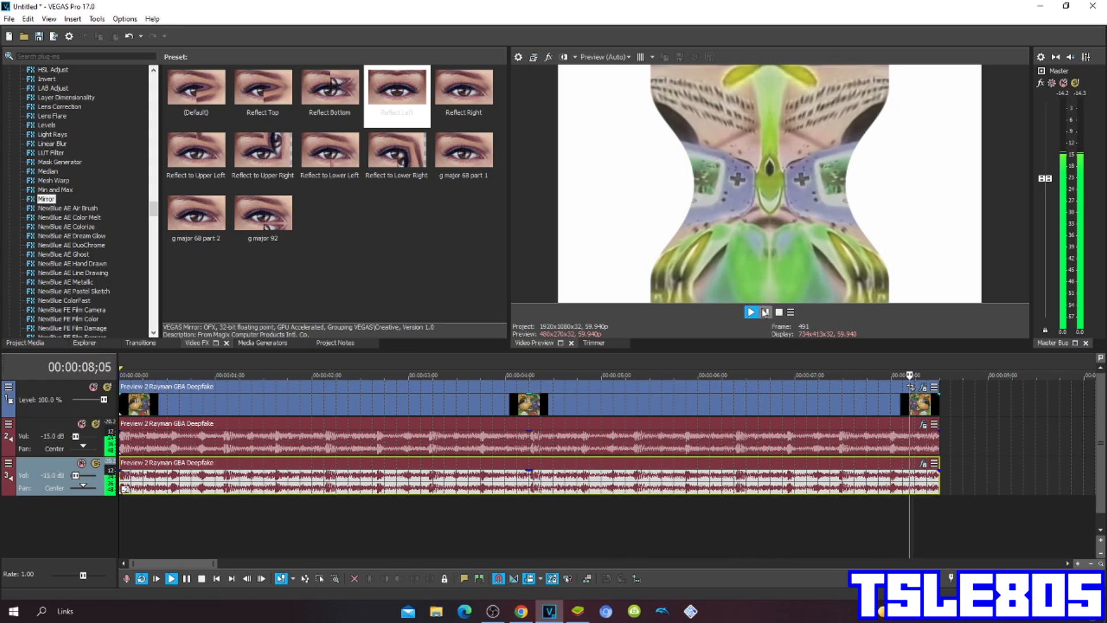
{"action": "left_click", "coordinate": [751, 312]}
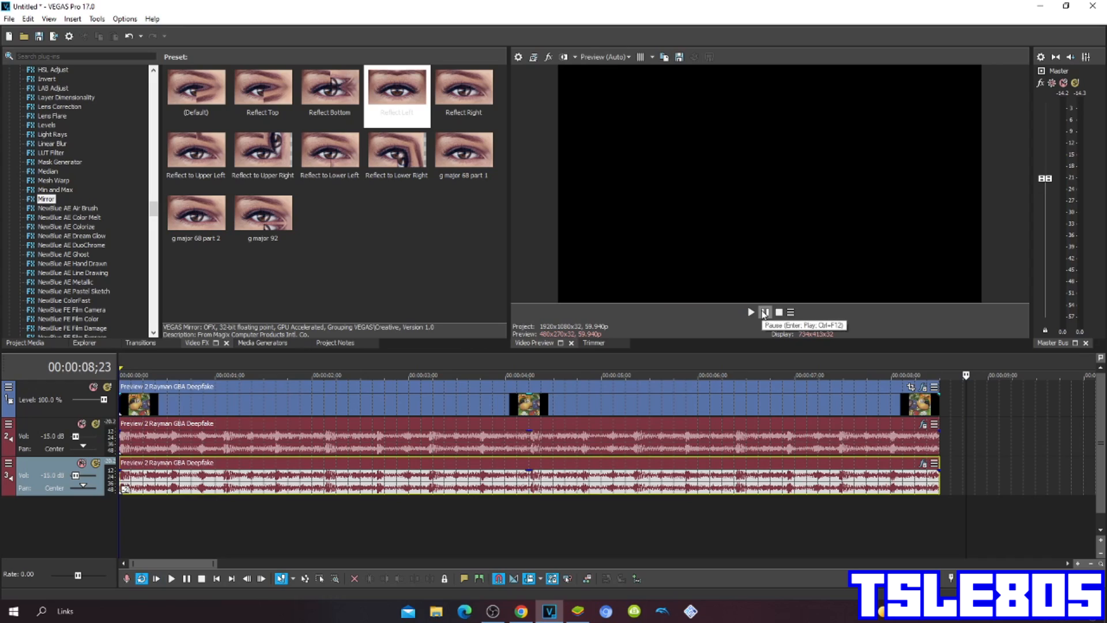
{"action": "left_click", "coordinate": [764, 312]}
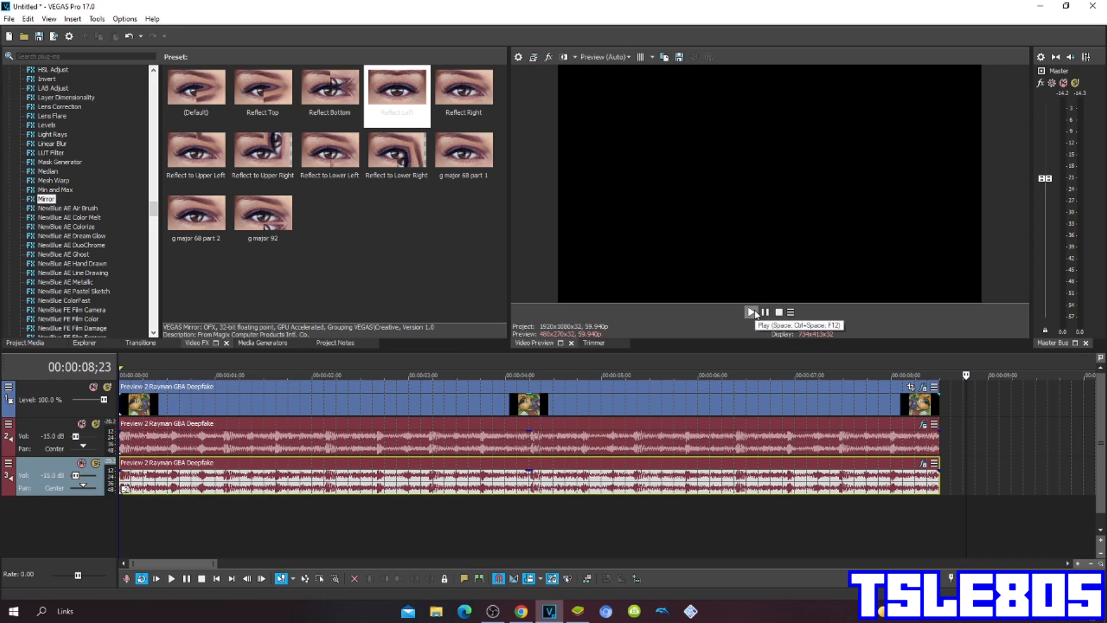